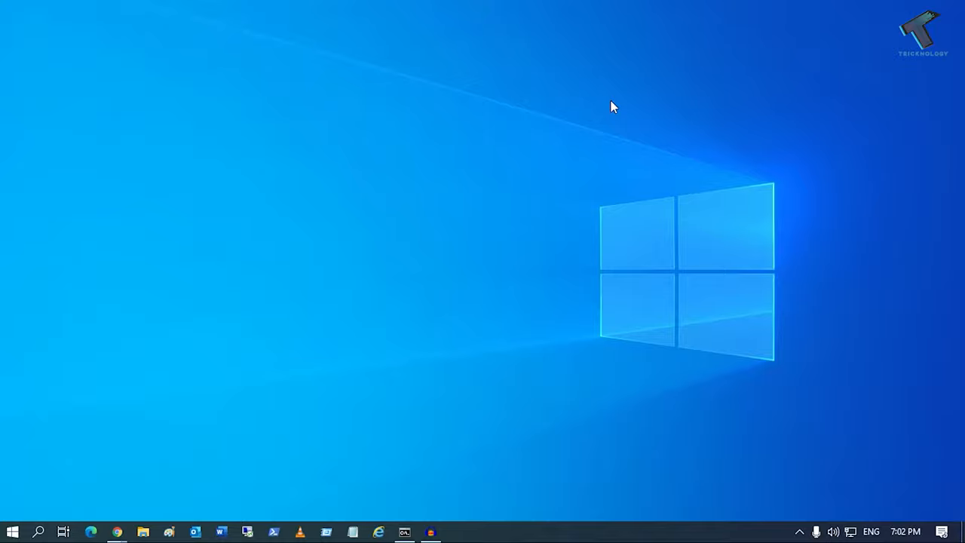
pyautogui.moveTo(209, 404)
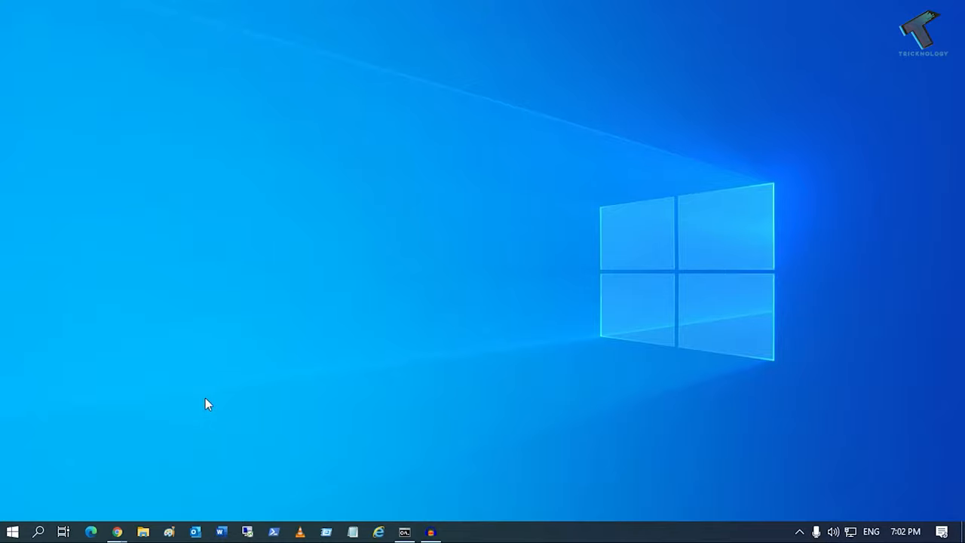
pyautogui.moveTo(39, 528)
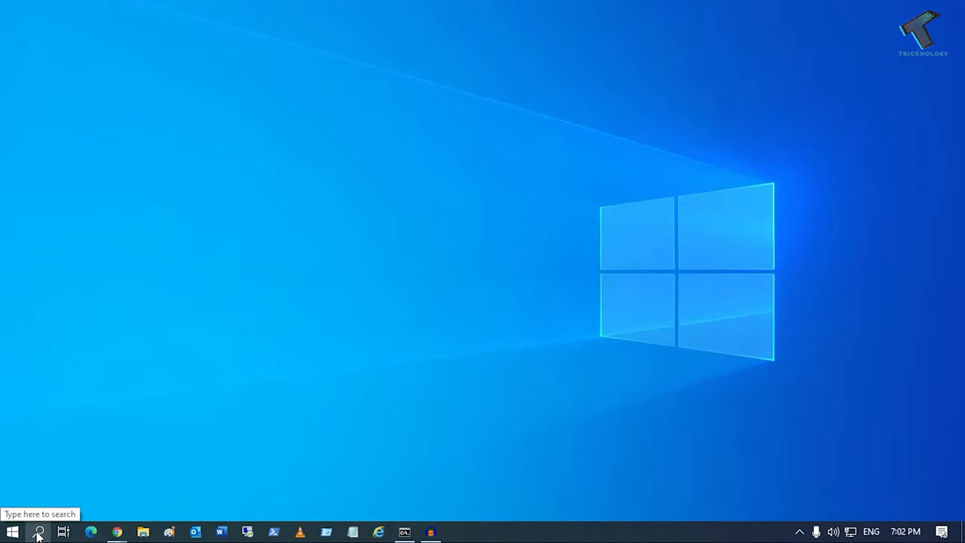
# - Search for 'devmgmt.msc' and launch Device Manager from the best match
pyautogui.click(41, 534)
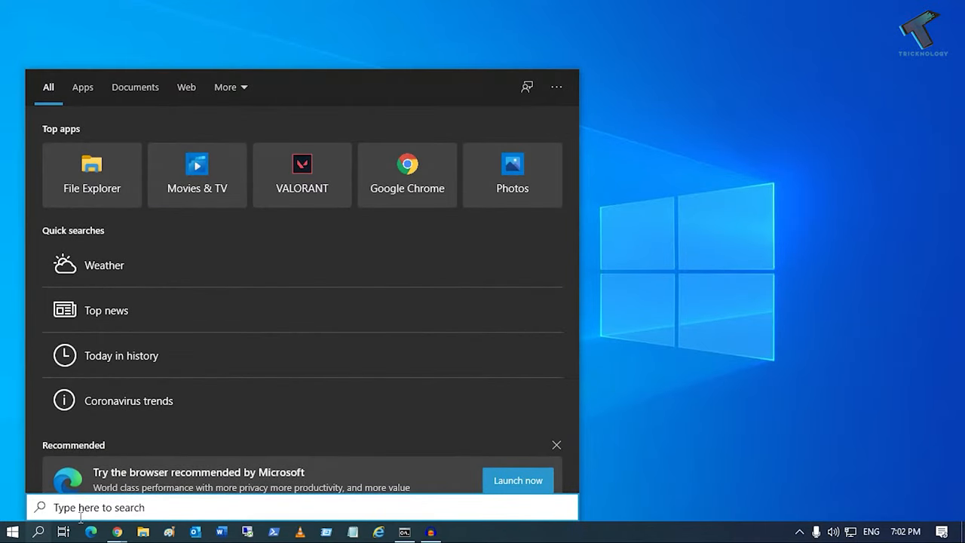
pyautogui.write('devm')
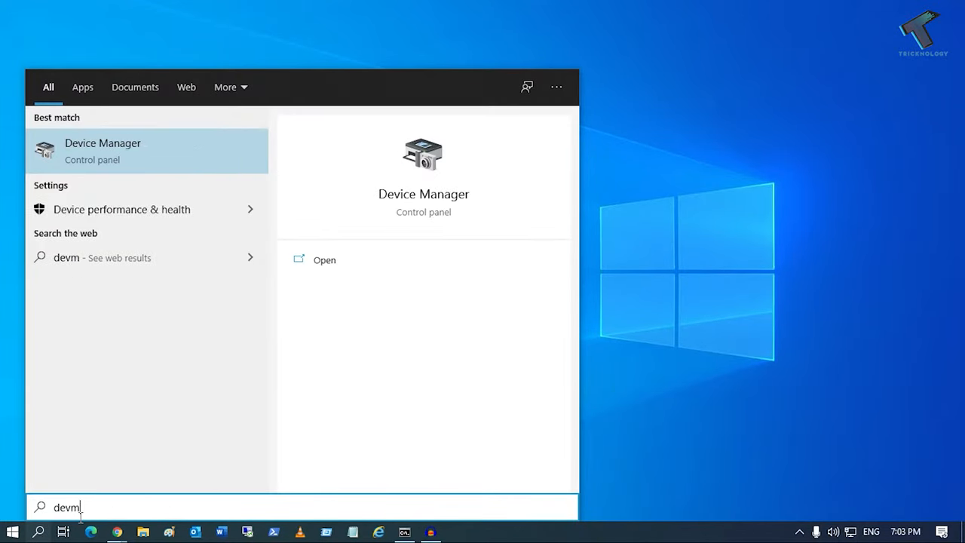
pyautogui.write('mgmt.msc')
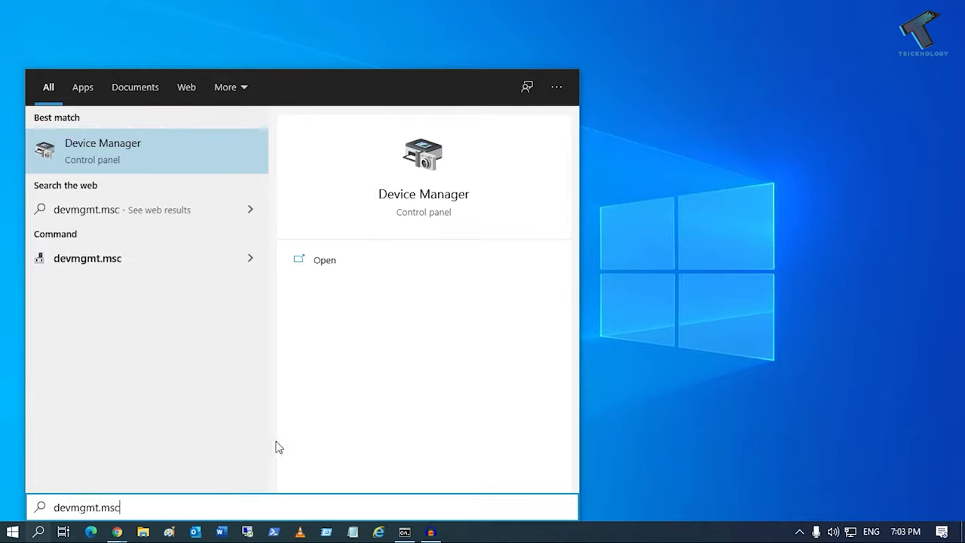
pyautogui.moveTo(191, 158)
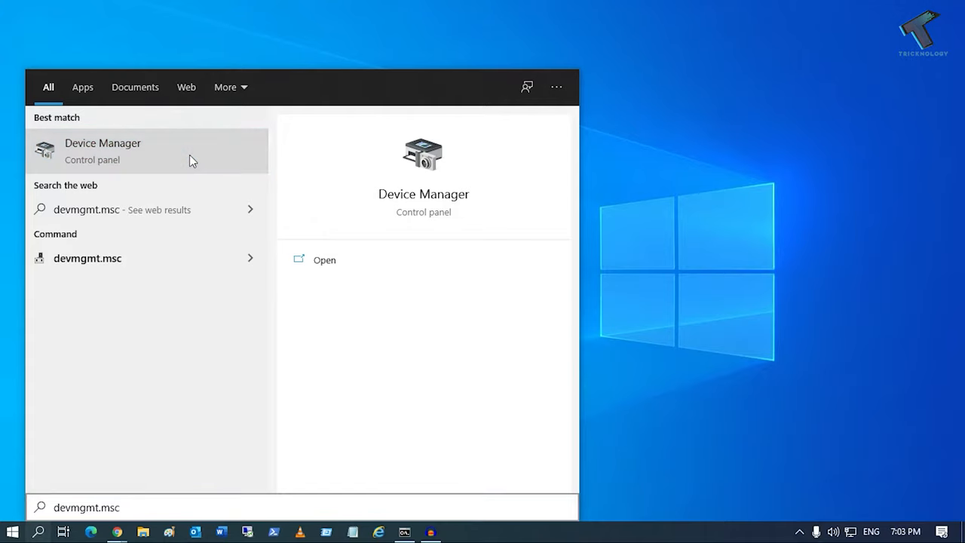
pyautogui.click(103, 151)
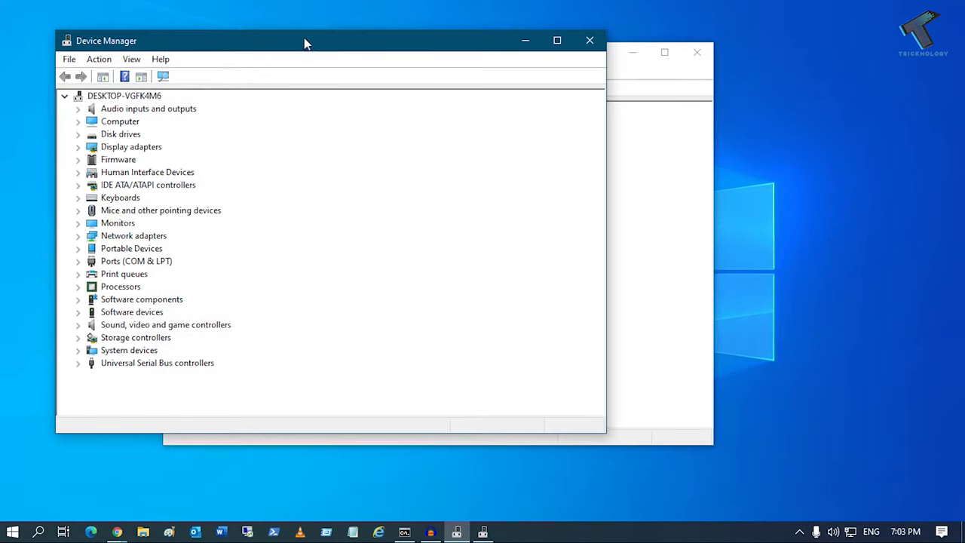
# - Expand Mice and other pointing devices and choose Update driver for the HID-compliant mouse
pyautogui.moveTo(304, 41); pyautogui.dragTo(437, 51)
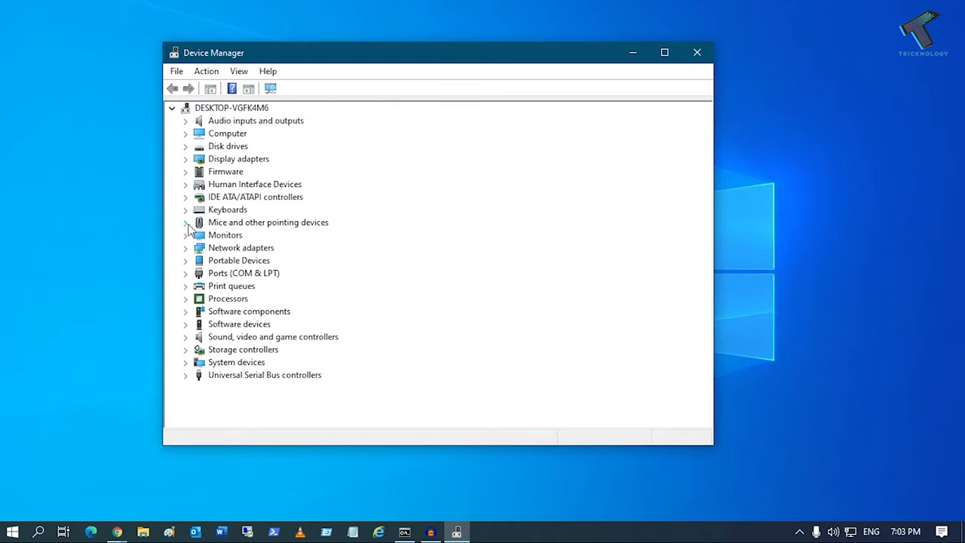
pyautogui.click(185, 222)
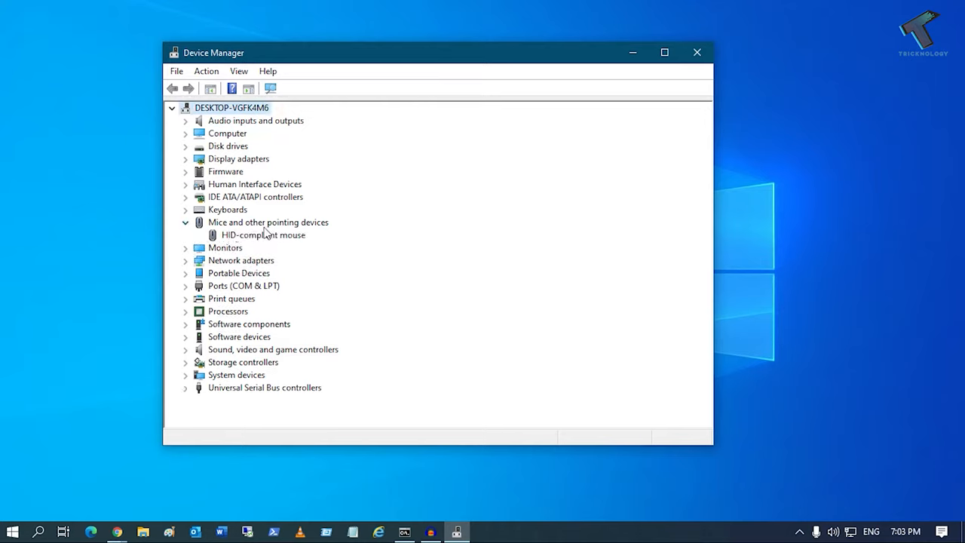
pyautogui.moveTo(268, 247)
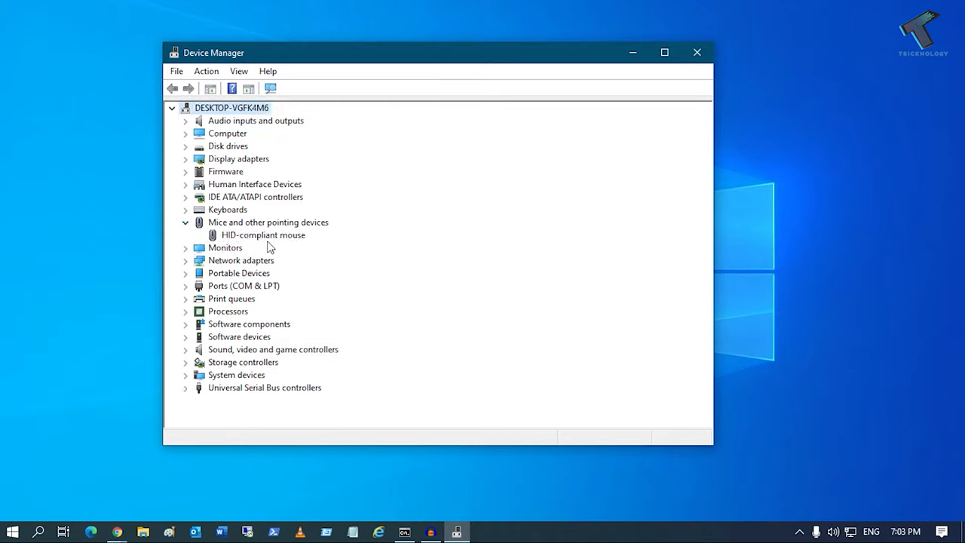
pyautogui.click(263, 236)
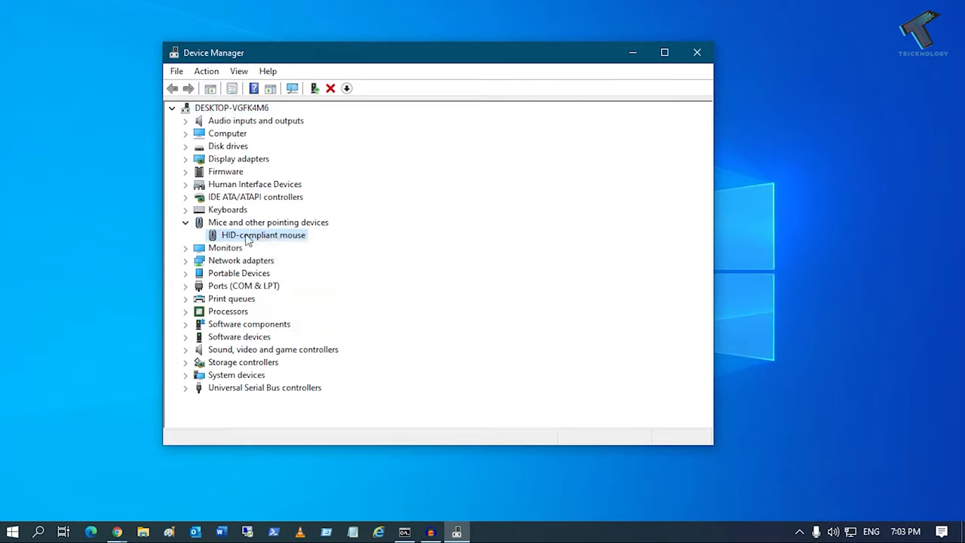
pyautogui.rightClick(248, 235)
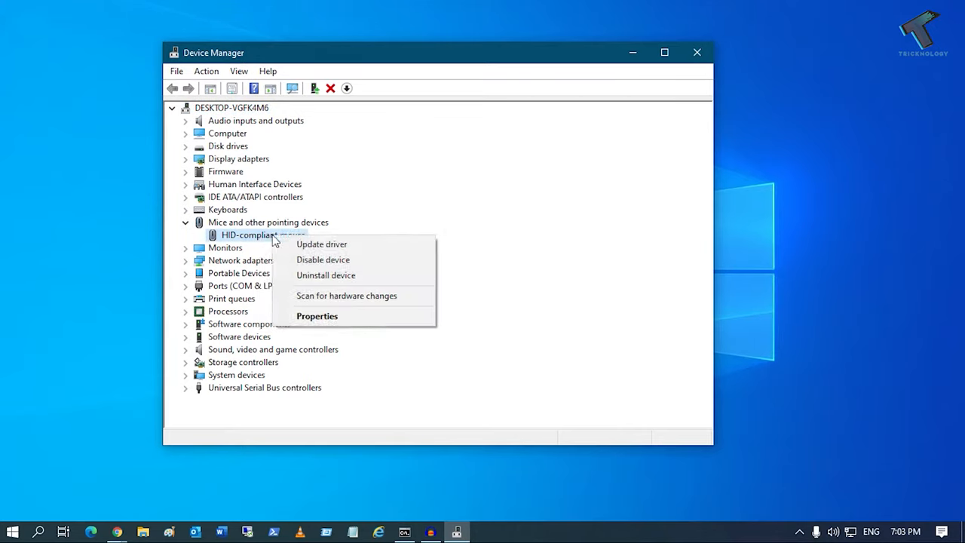
pyautogui.moveTo(321, 245)
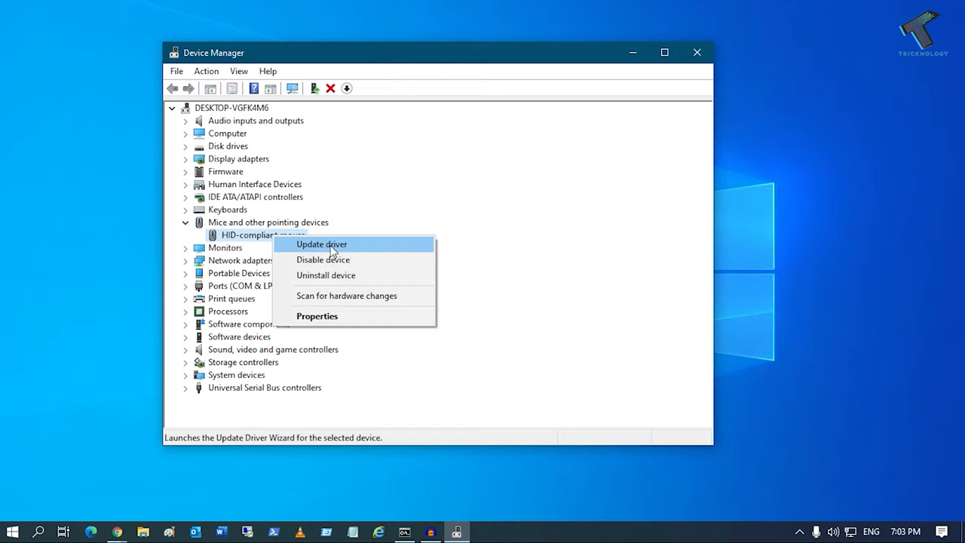
pyautogui.click(321, 245)
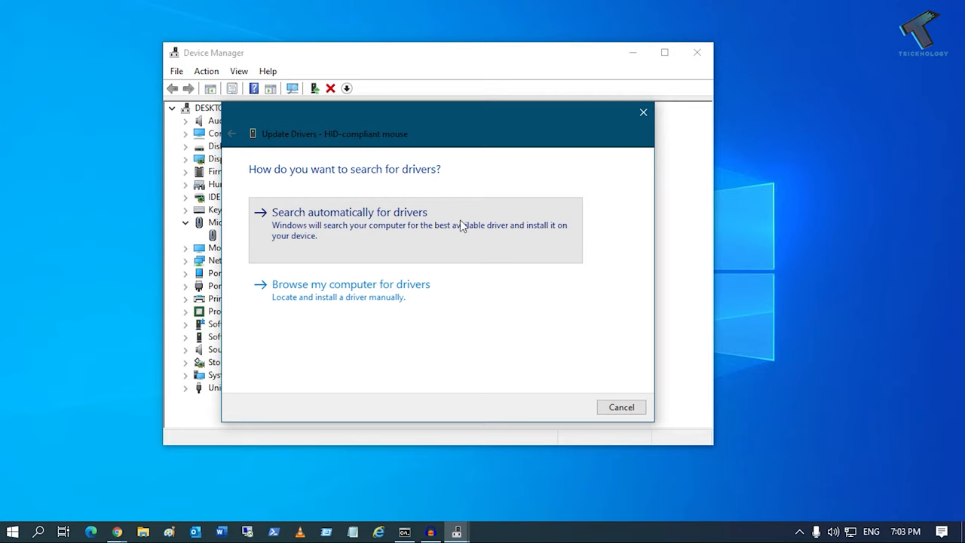
# - Search automatically for drivers, confirm the best one is installed, then bring up Windows Settings
pyautogui.click(350, 211)
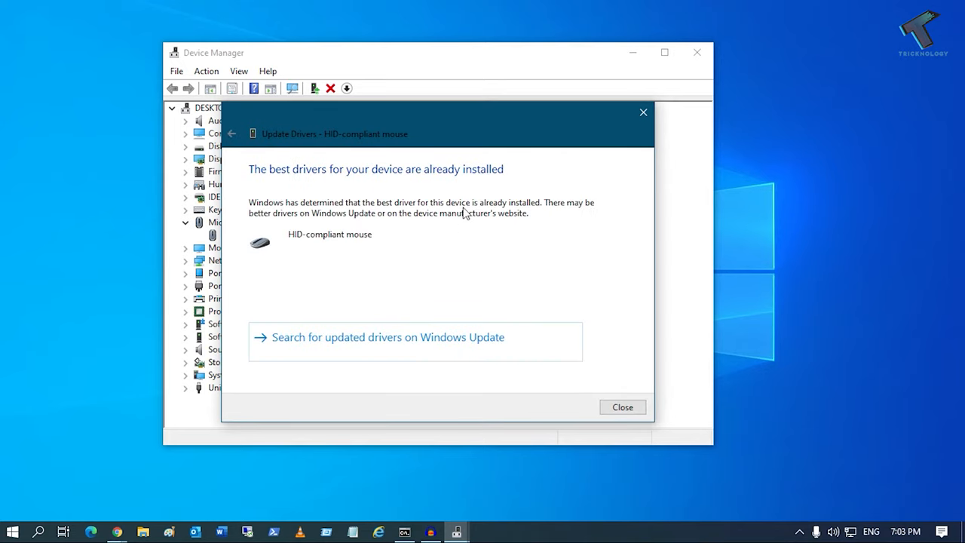
pyautogui.moveTo(445, 121)
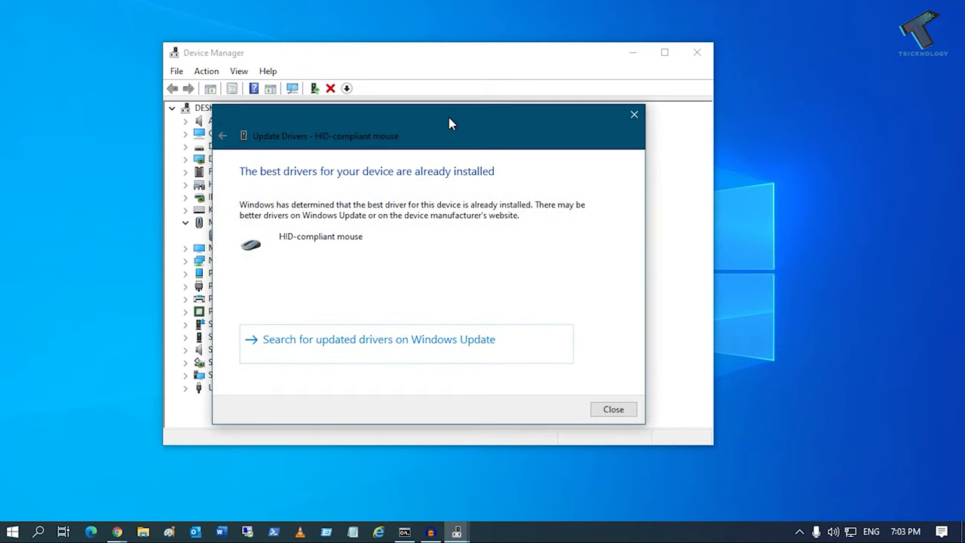
pyautogui.moveTo(899, 520)
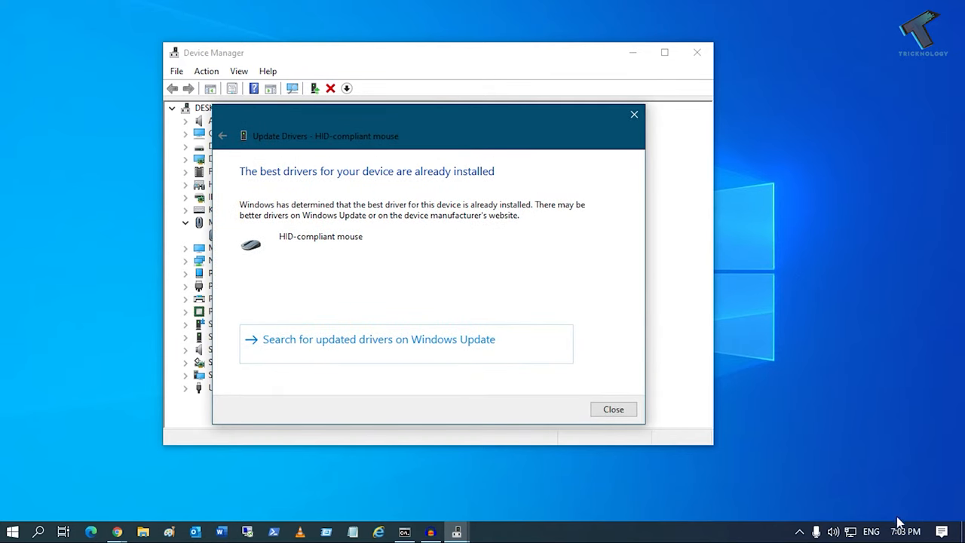
pyautogui.moveTo(842, 531)
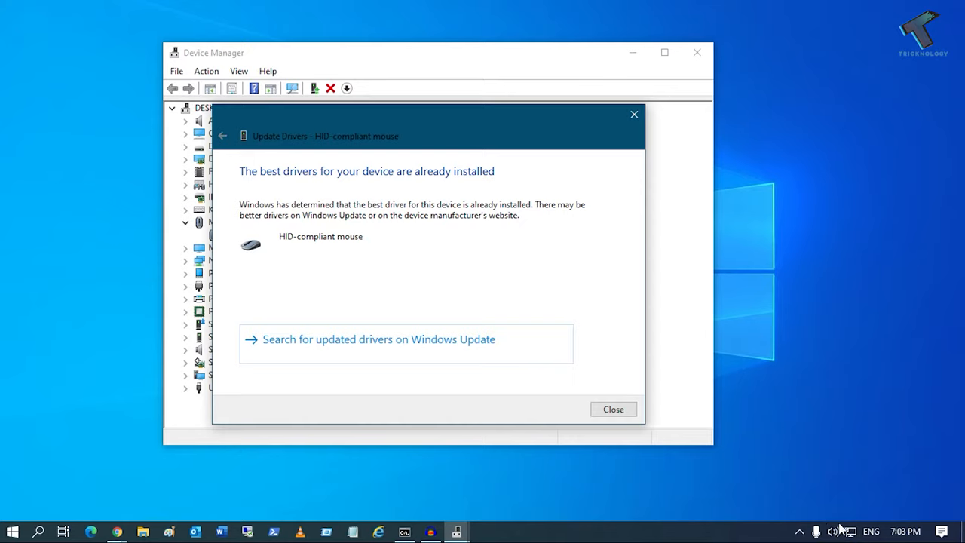
pyautogui.moveTo(633, 115)
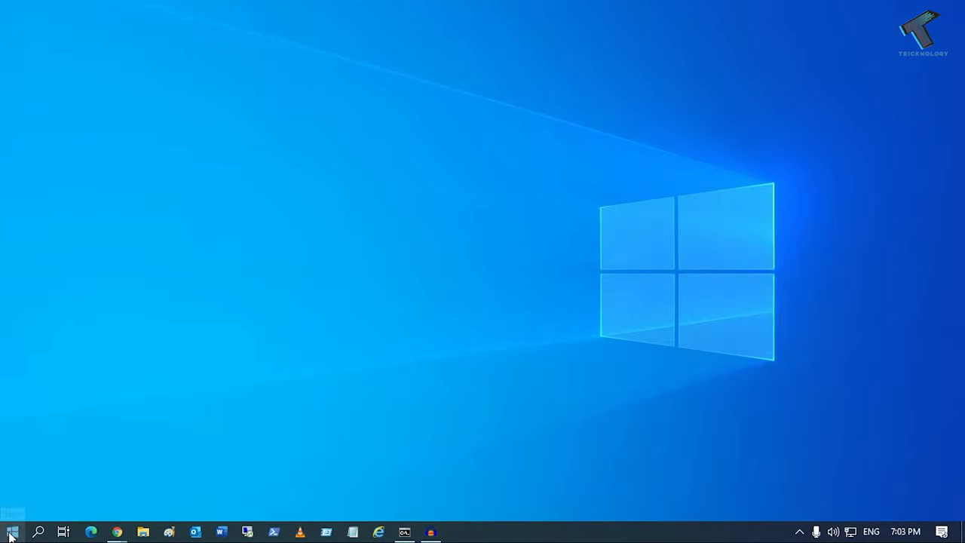
pyautogui.rightClick(9, 532)
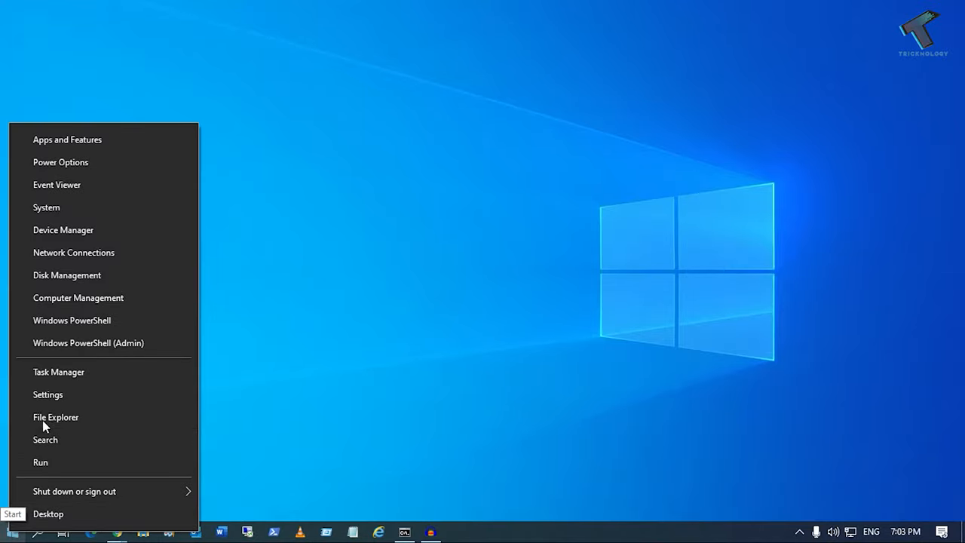
pyautogui.moveTo(72, 395)
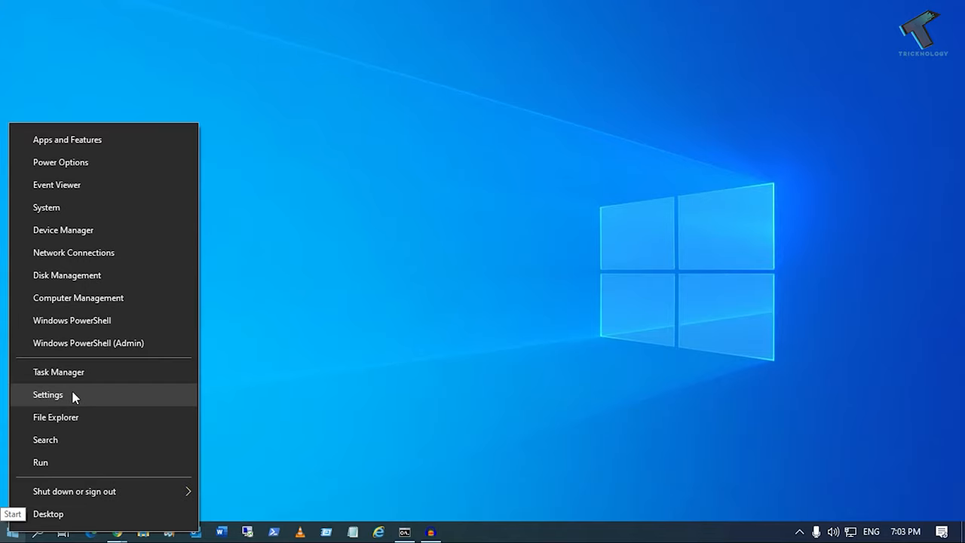
pyautogui.click(48, 395)
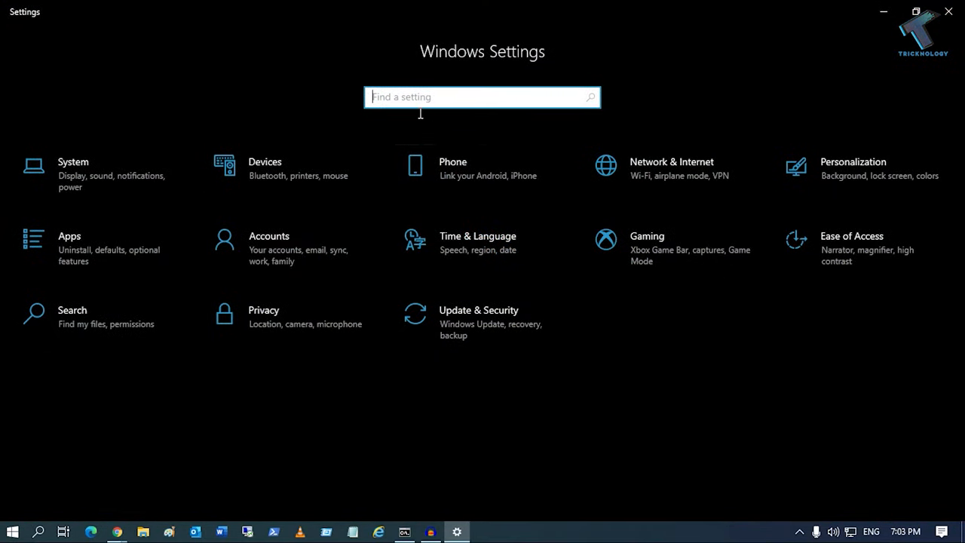
pyautogui.moveTo(285, 178)
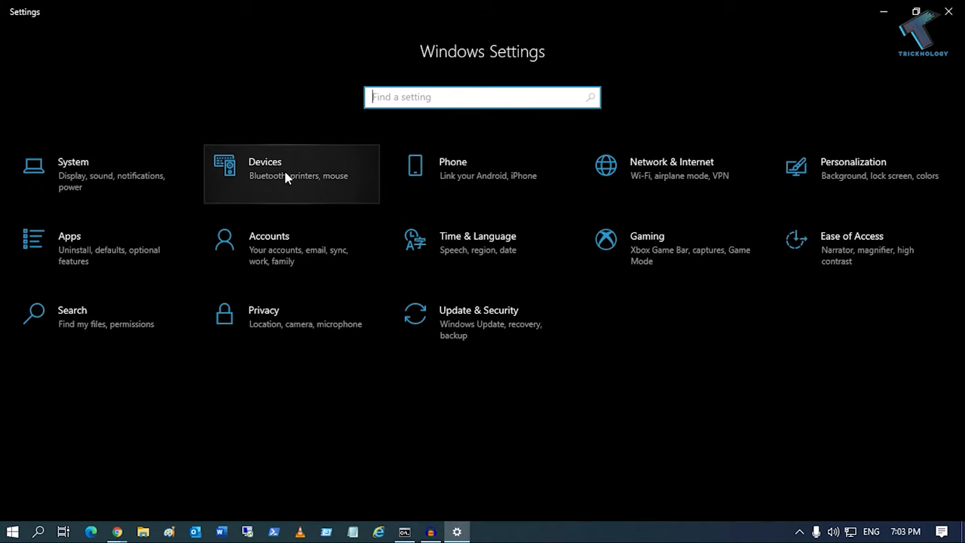
# - Go to Devices and show the Mouse settings page
pyautogui.click(285, 174)
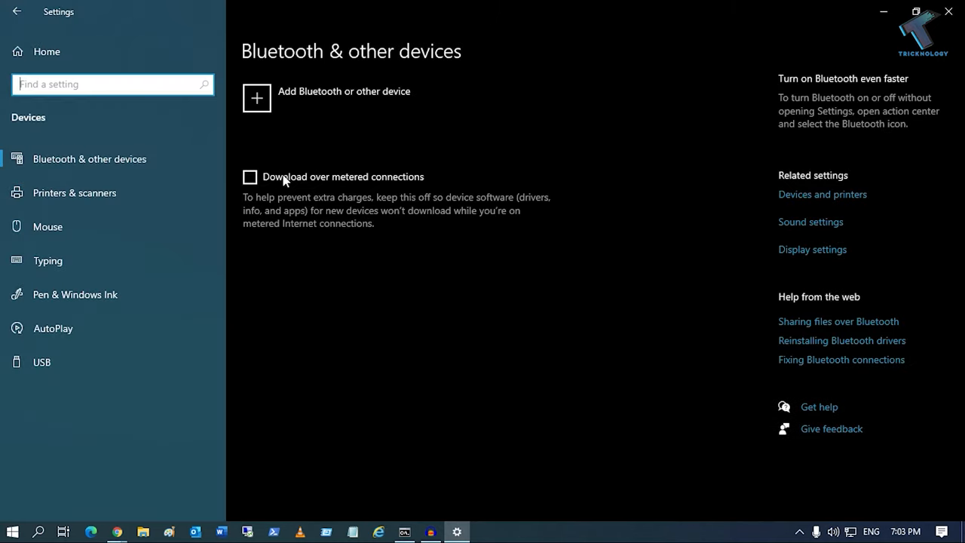
pyautogui.click(47, 226)
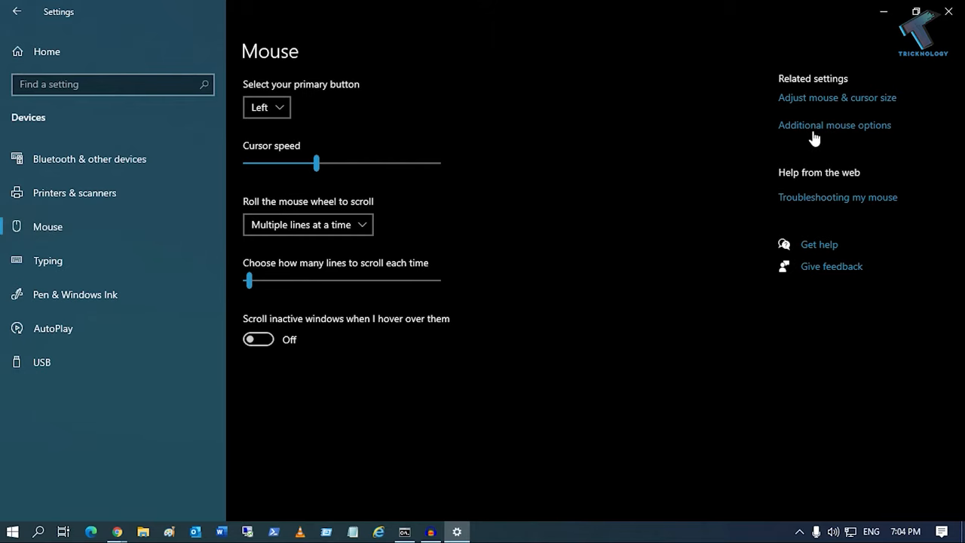
pyautogui.moveTo(833, 130)
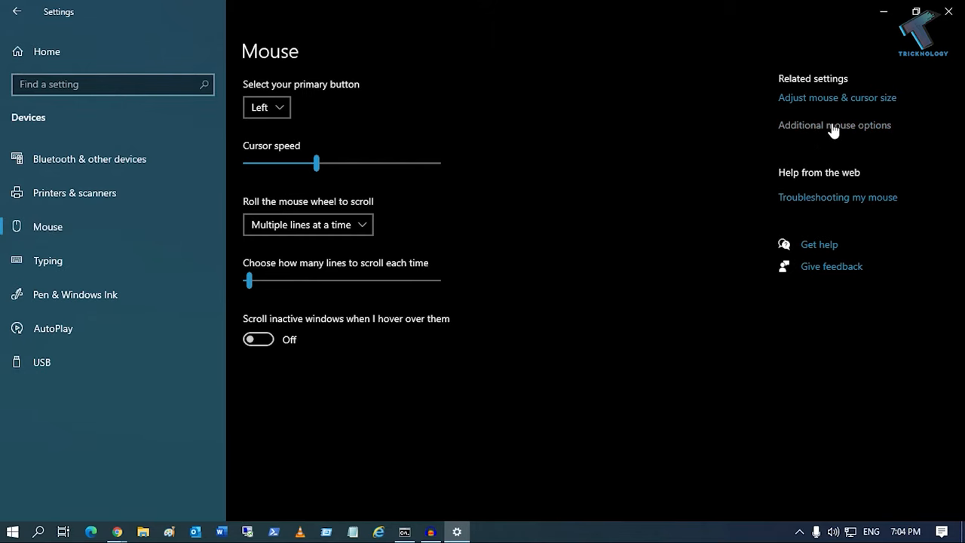
# - In Additional mouse options, uncheck Enhance pointer precision under Pointer Options and confirm with OK
pyautogui.click(836, 125)
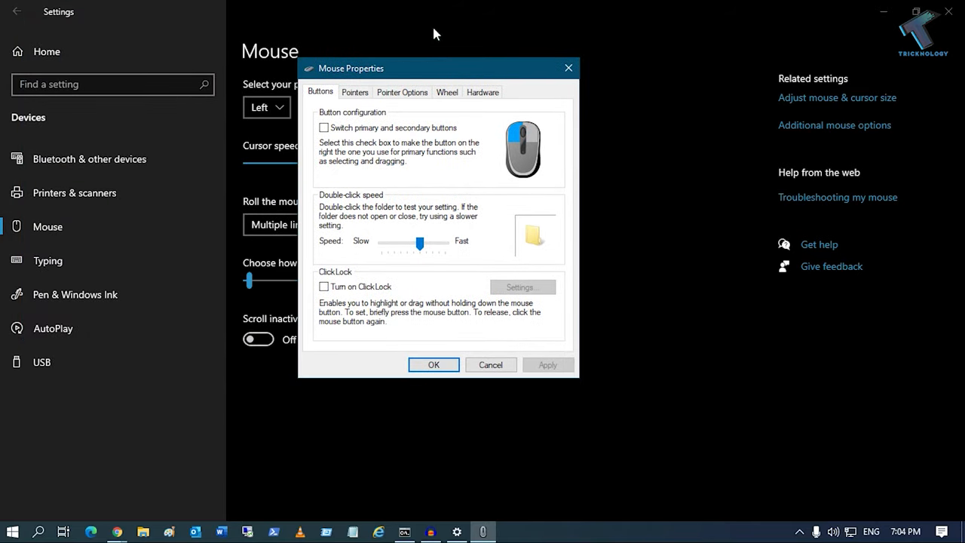
pyautogui.click(401, 92)
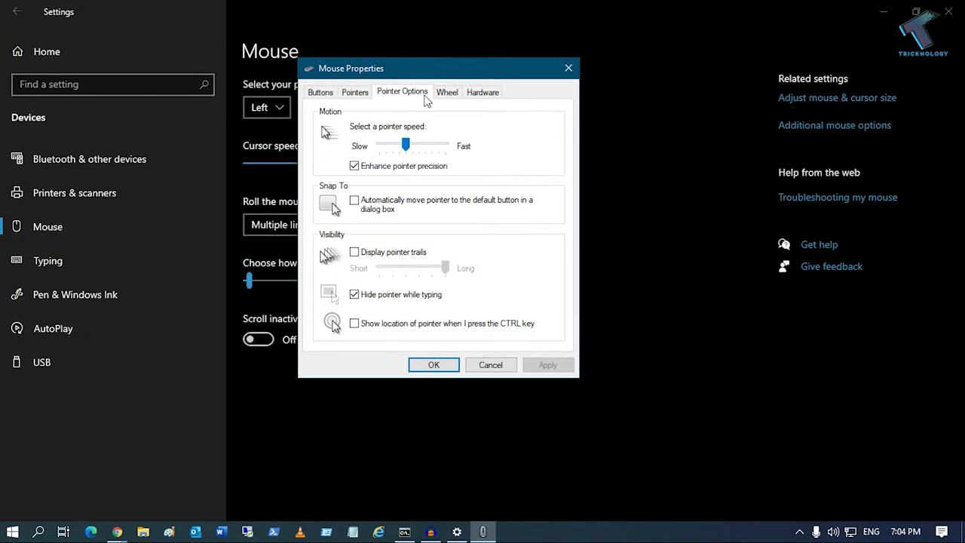
pyautogui.click(353, 165)
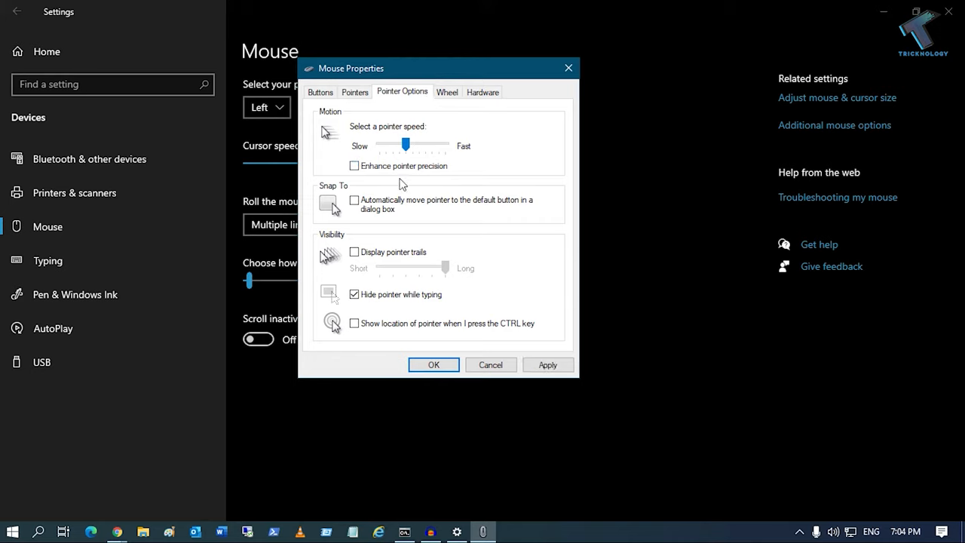
pyautogui.moveTo(588, 372)
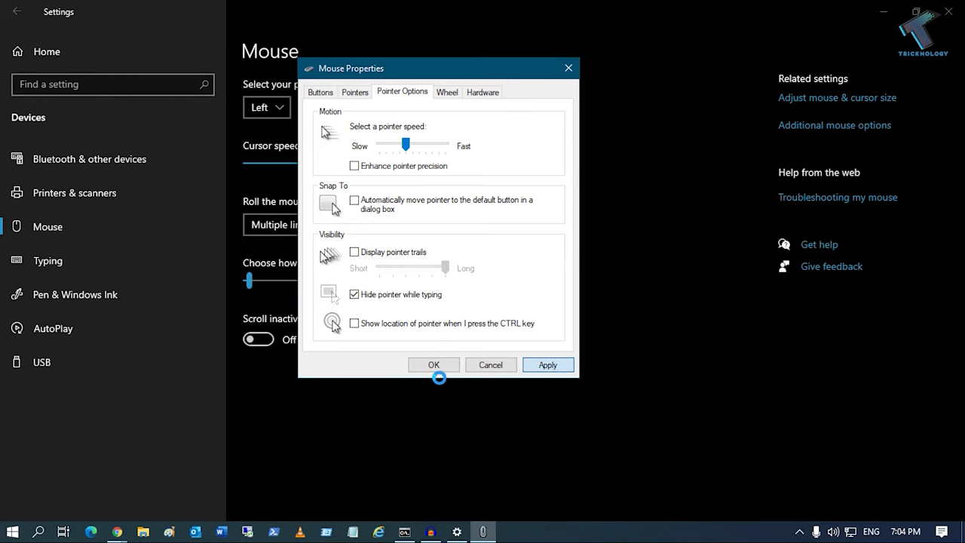
pyautogui.click(435, 364)
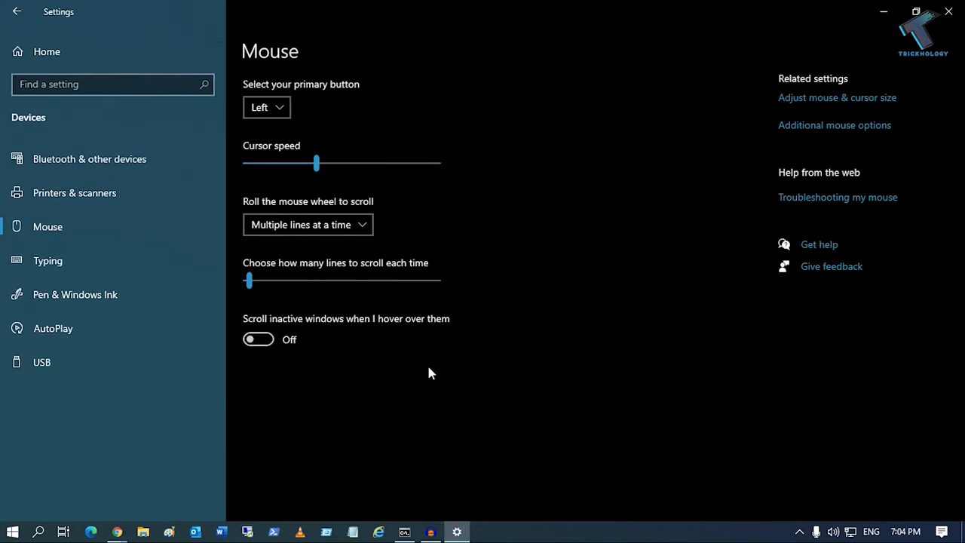
pyautogui.moveTo(525, 266)
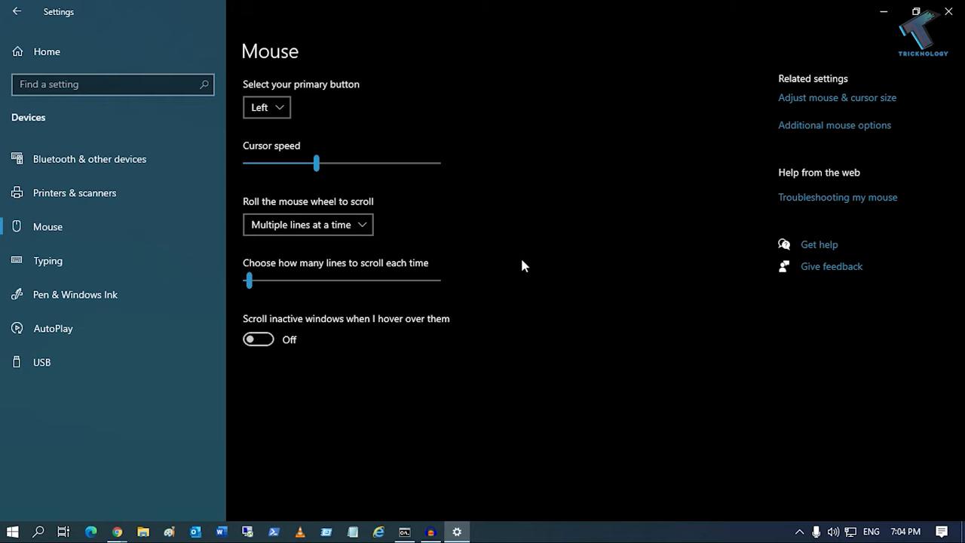